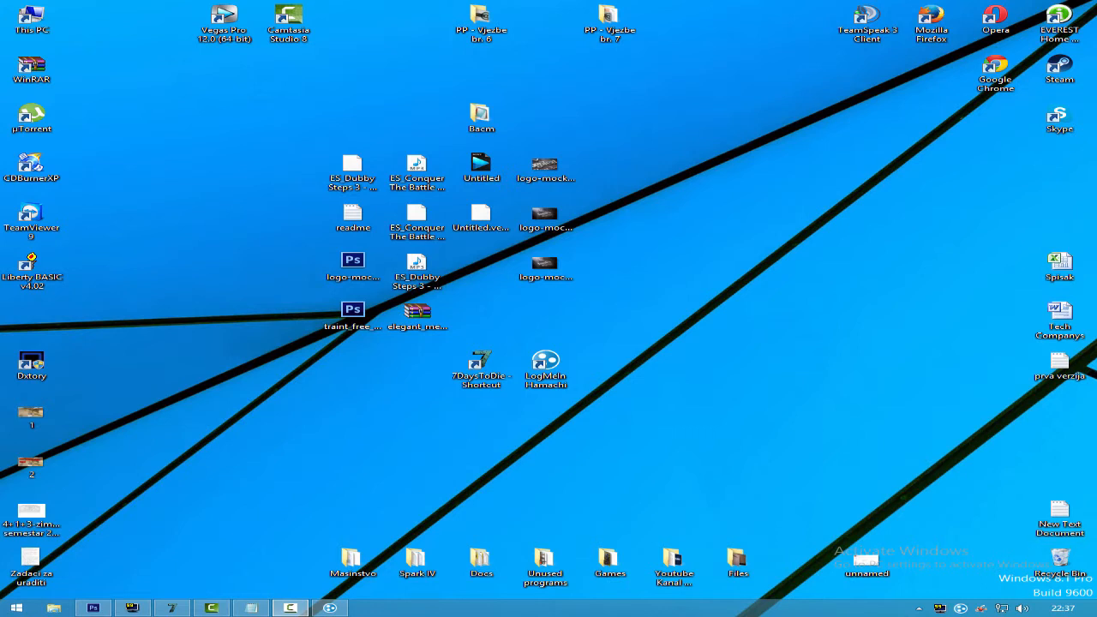
mouse_move(586, 371)
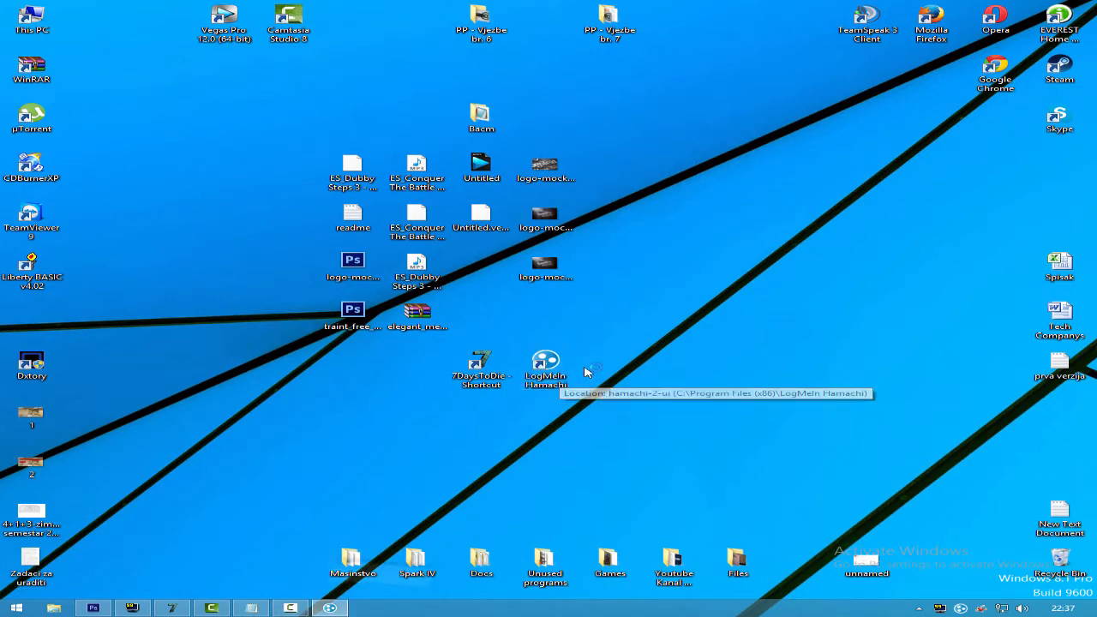
Step: Launch LogMeIn Hamachi from its desktop shortcut to show the 7daystodie:hamachio network
double_click(545, 366)
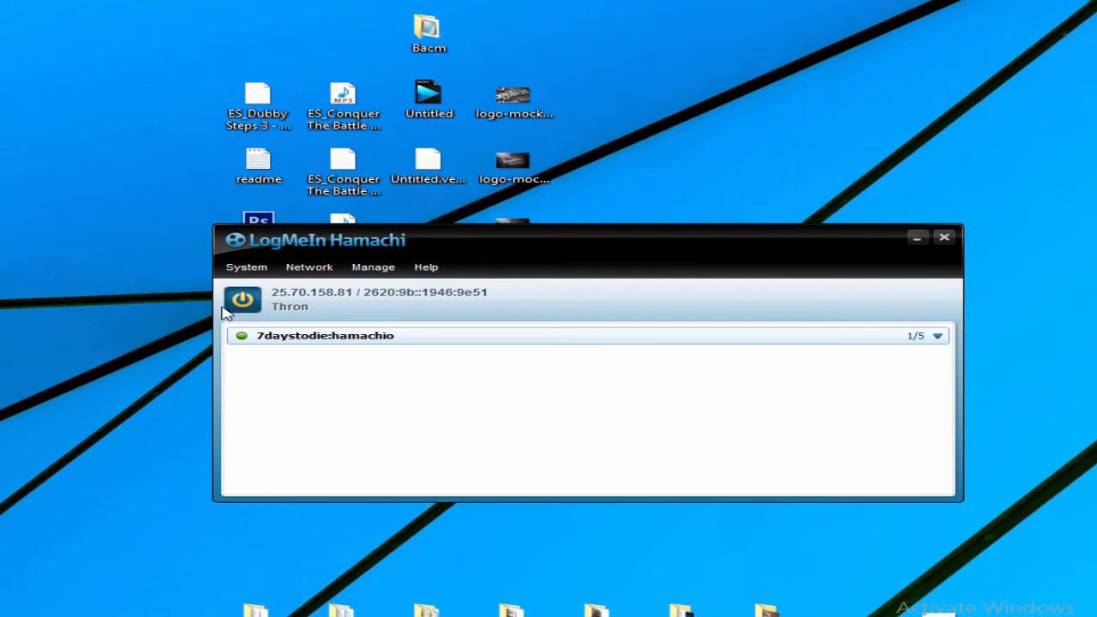
mouse_move(243, 300)
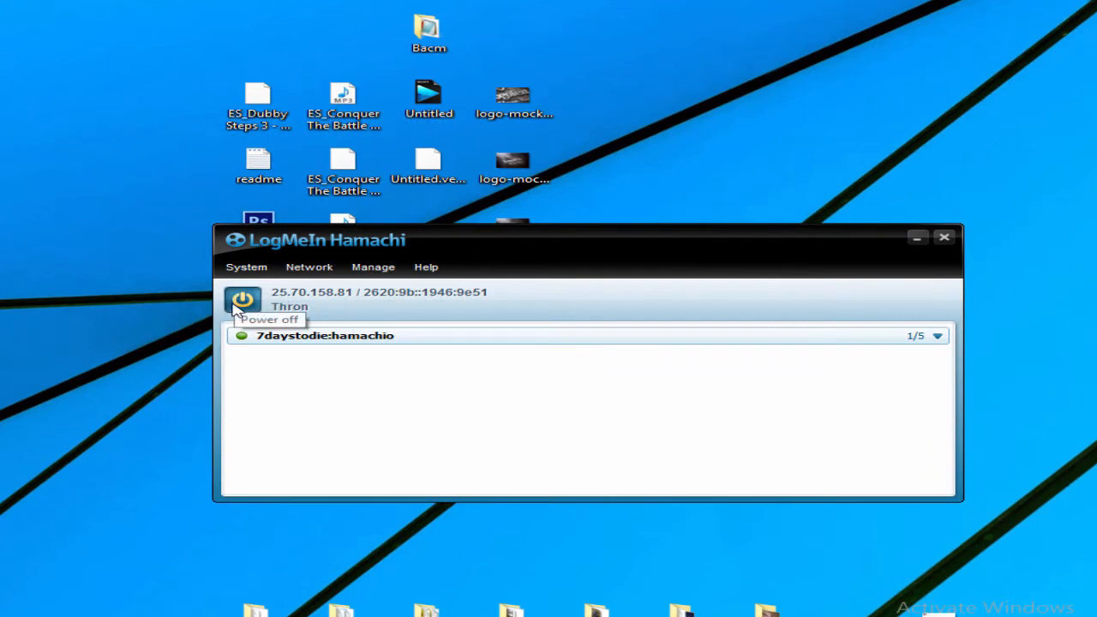
mouse_move(333, 296)
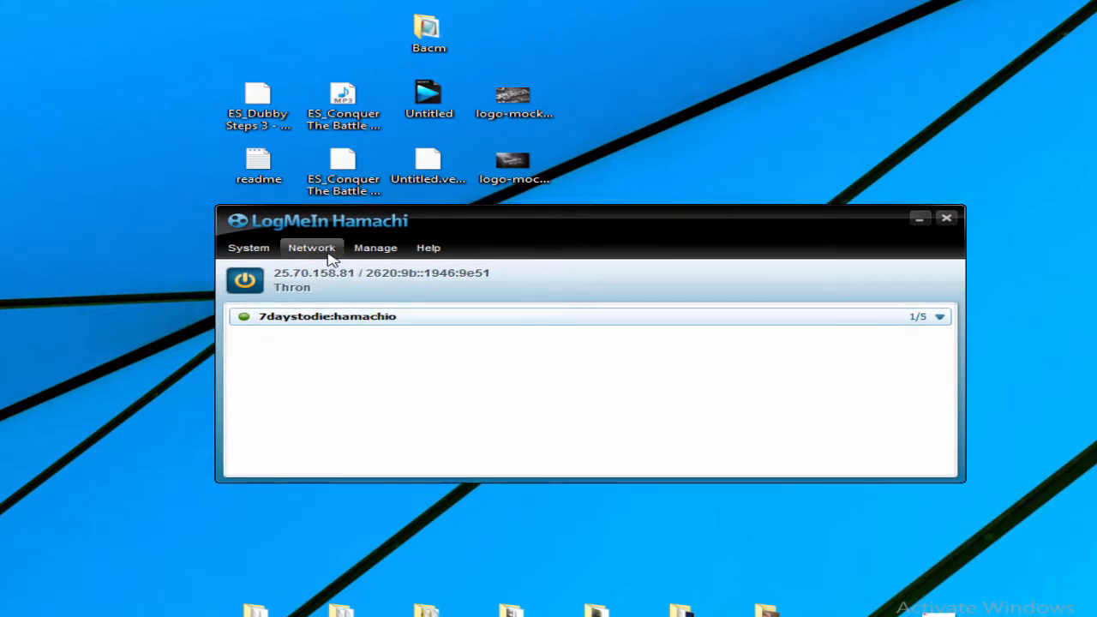
Step: Create network 7daystodiehamachi_1 with a password, listed beside the original network
left_click(311, 248)
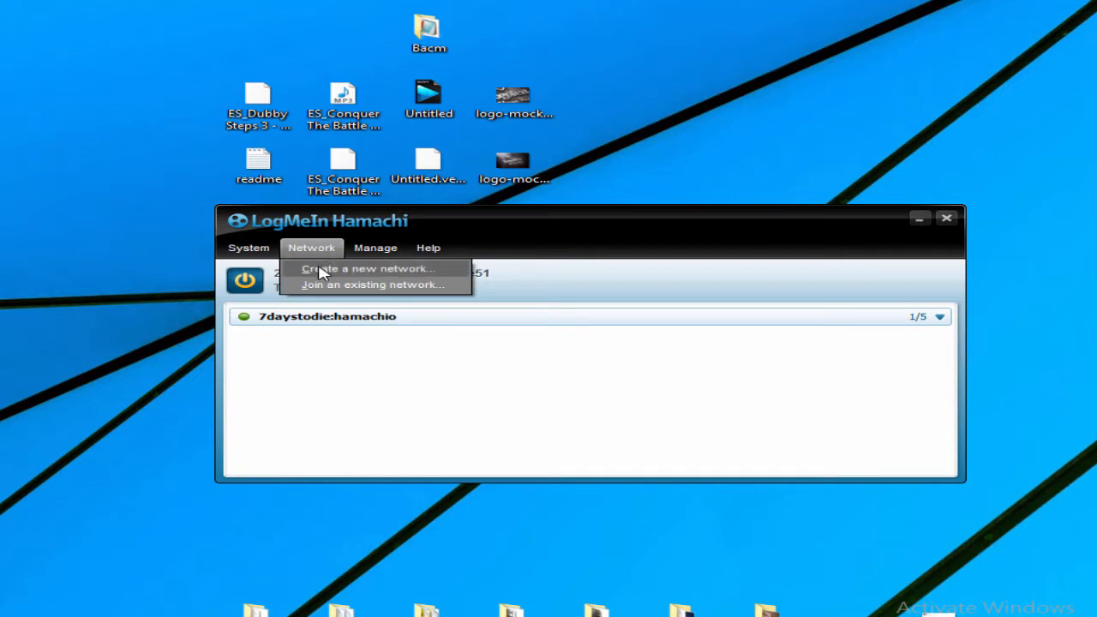
left_click(368, 268)
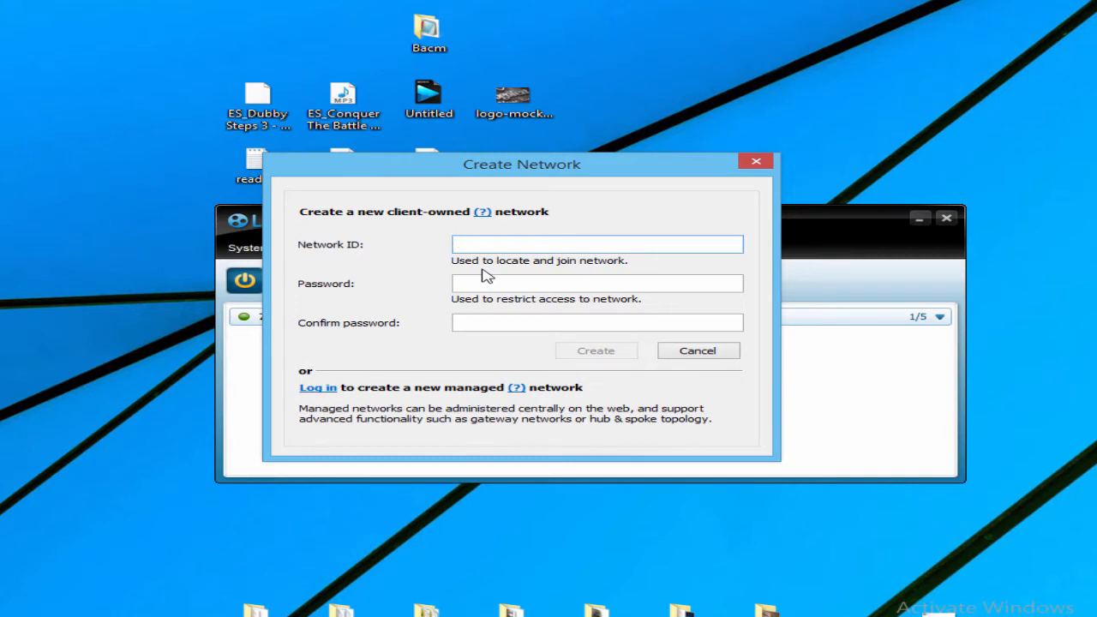
left_click(597, 244)
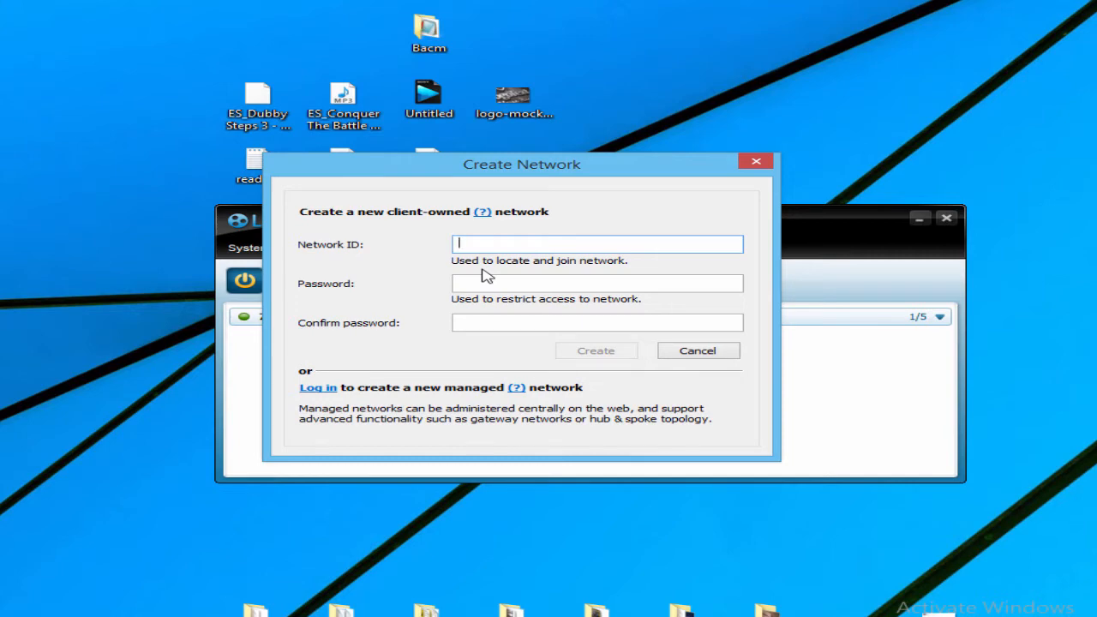
type("7daysto")
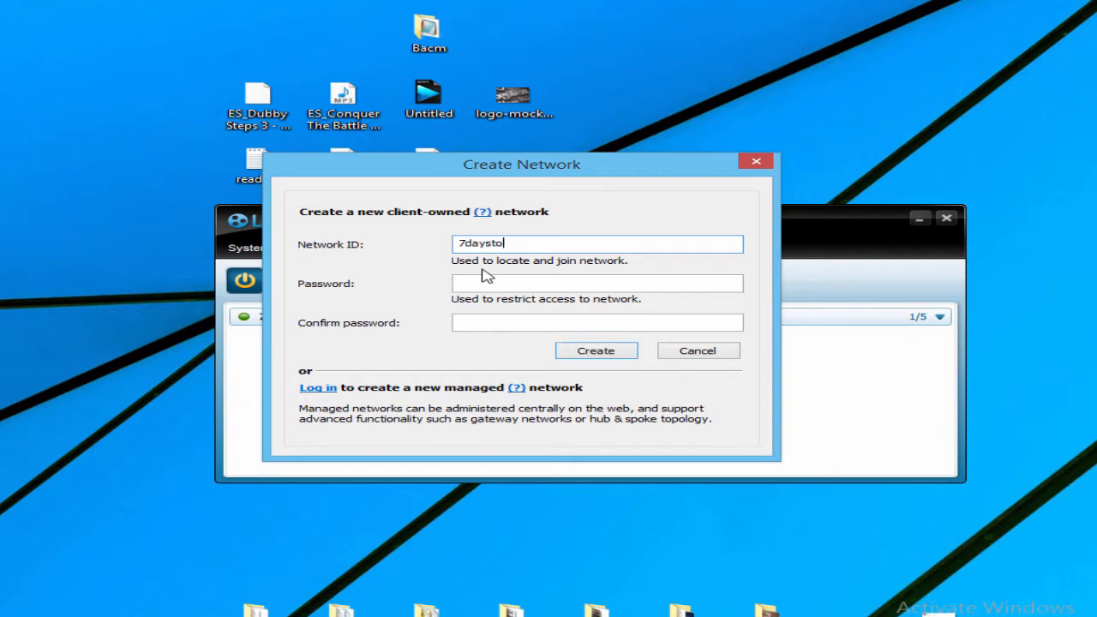
type("diehamachi")
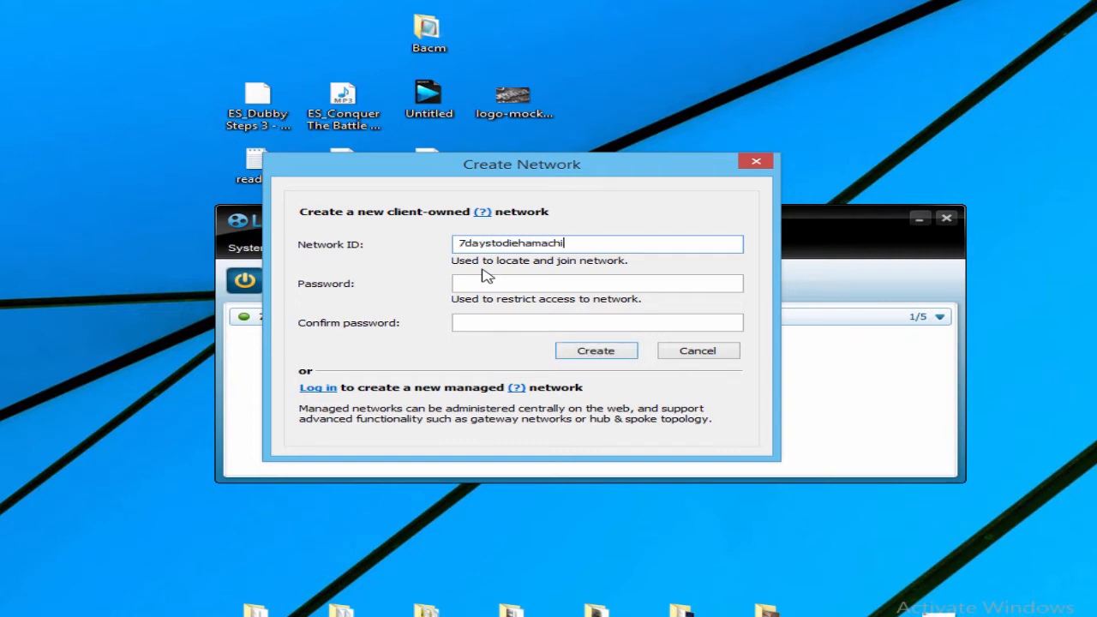
type("_!")
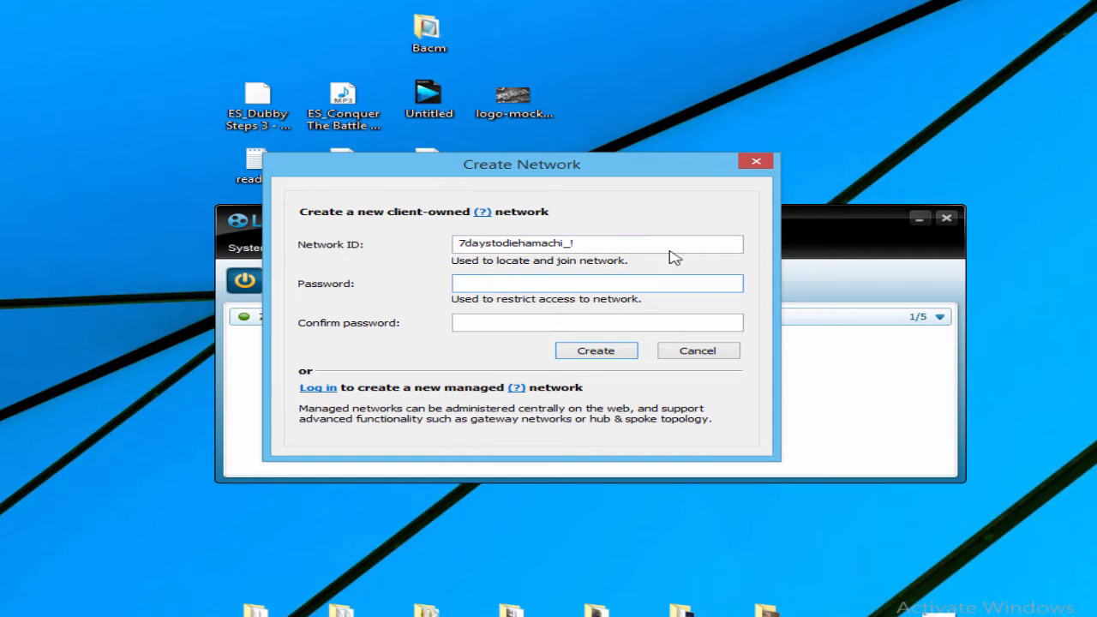
left_click(597, 283)
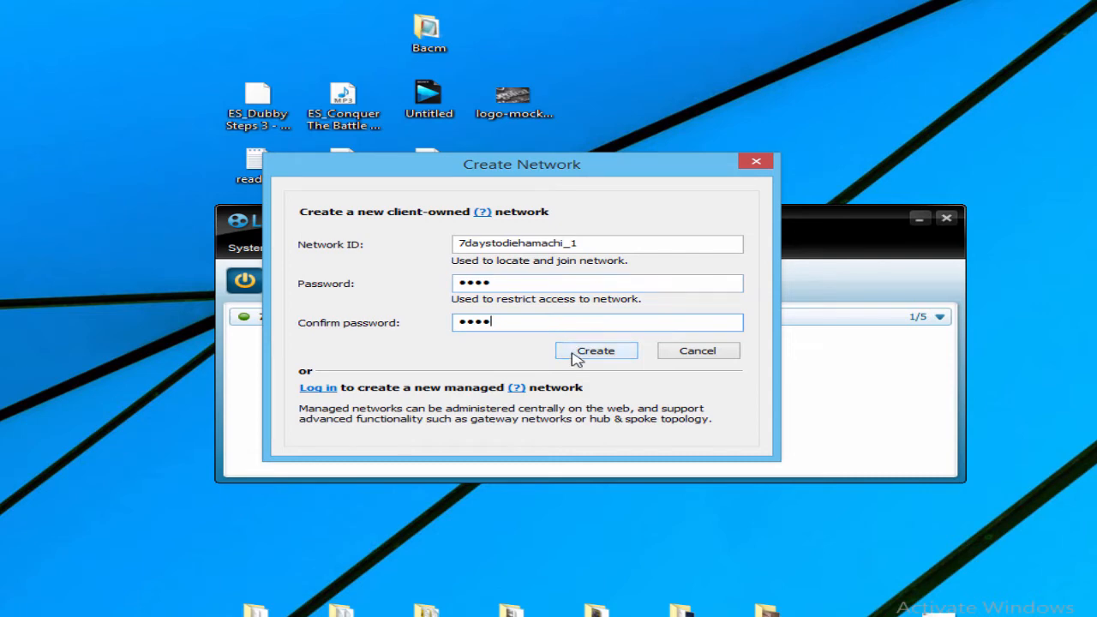
left_click(595, 351)
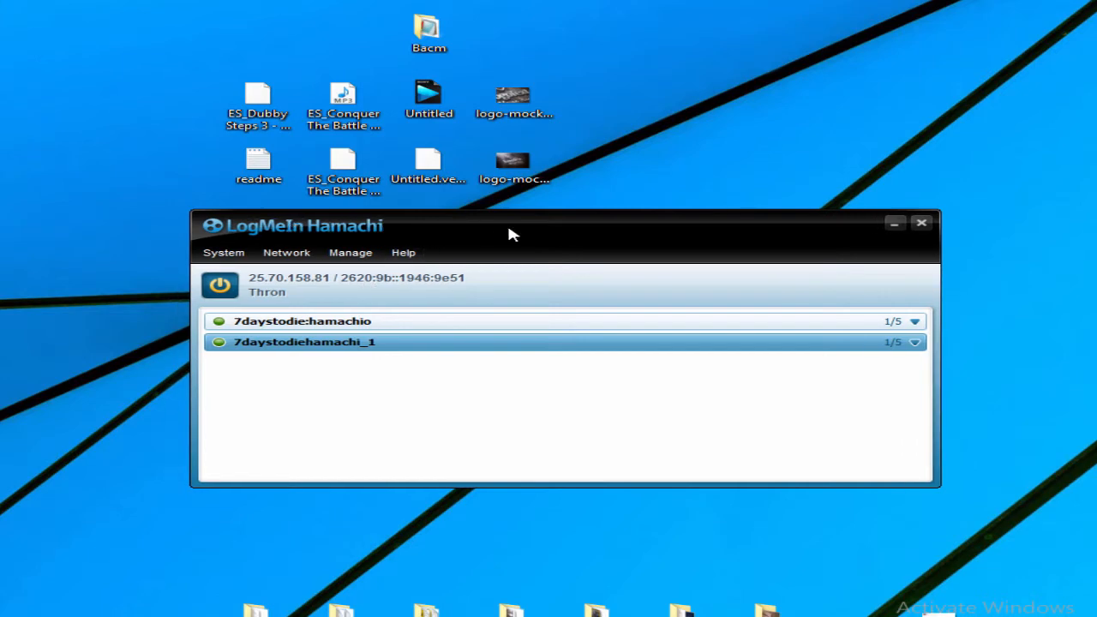
left_click_drag(510, 232, 463, 227)
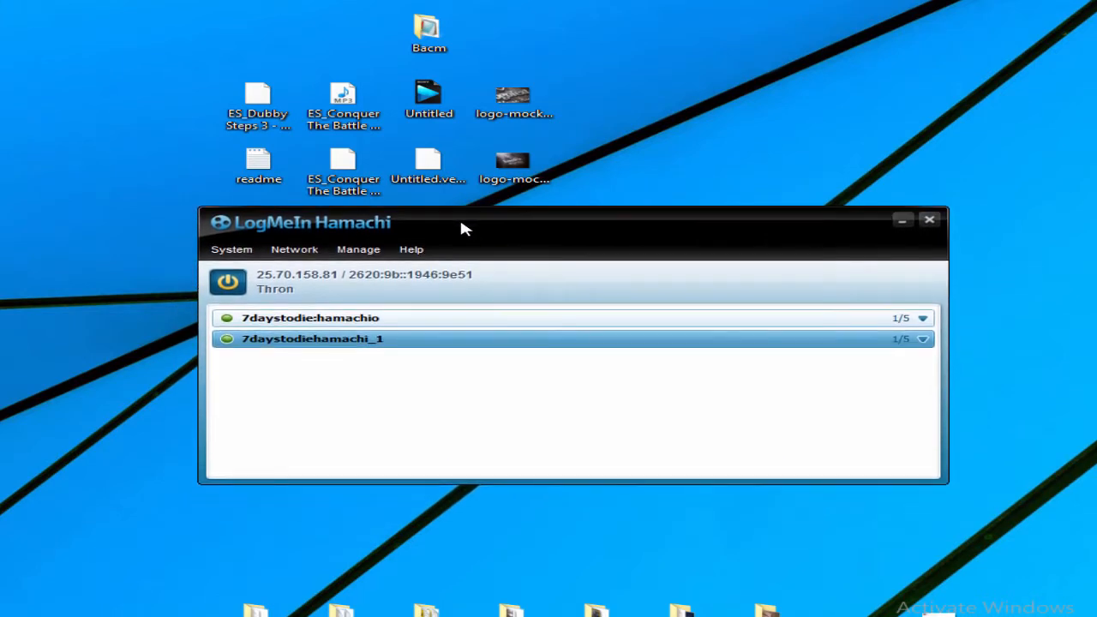
left_click(294, 249)
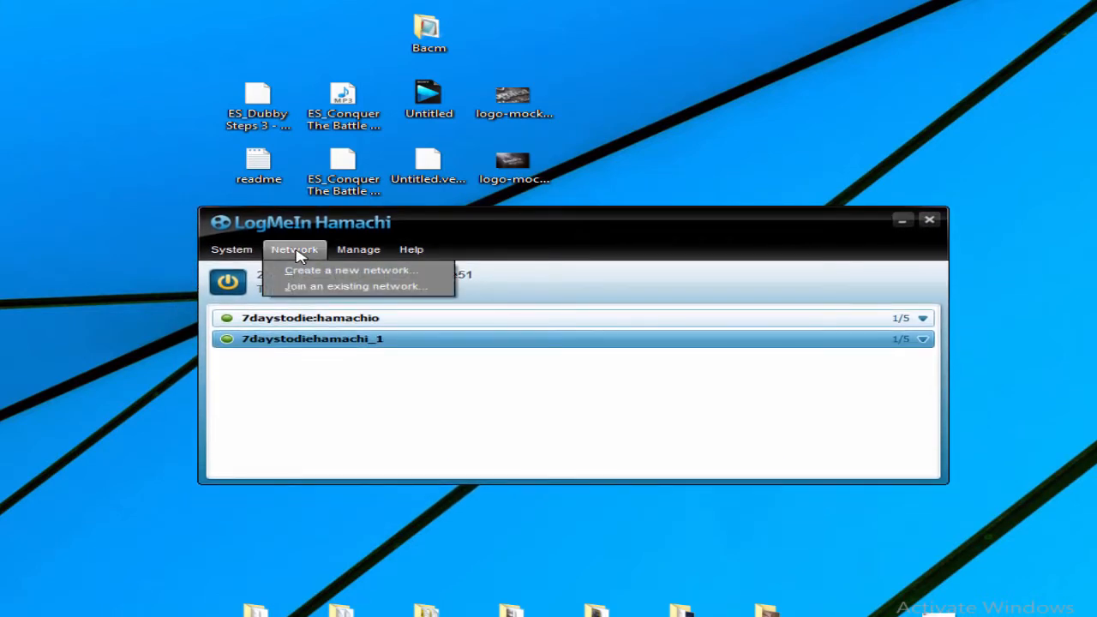
left_click(354, 287)
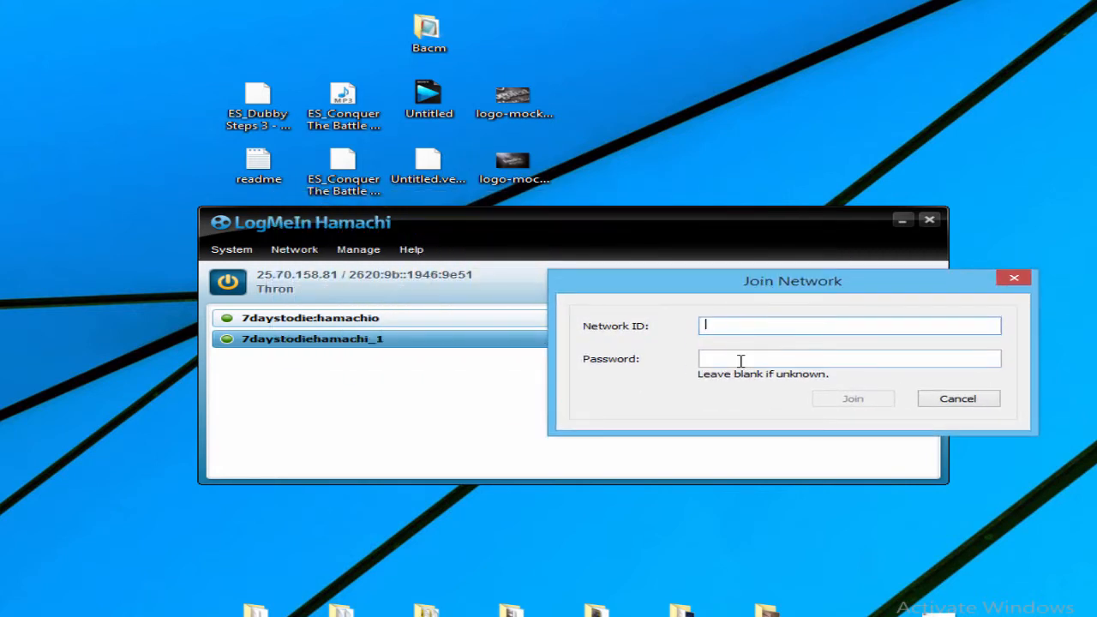
left_click(849, 359)
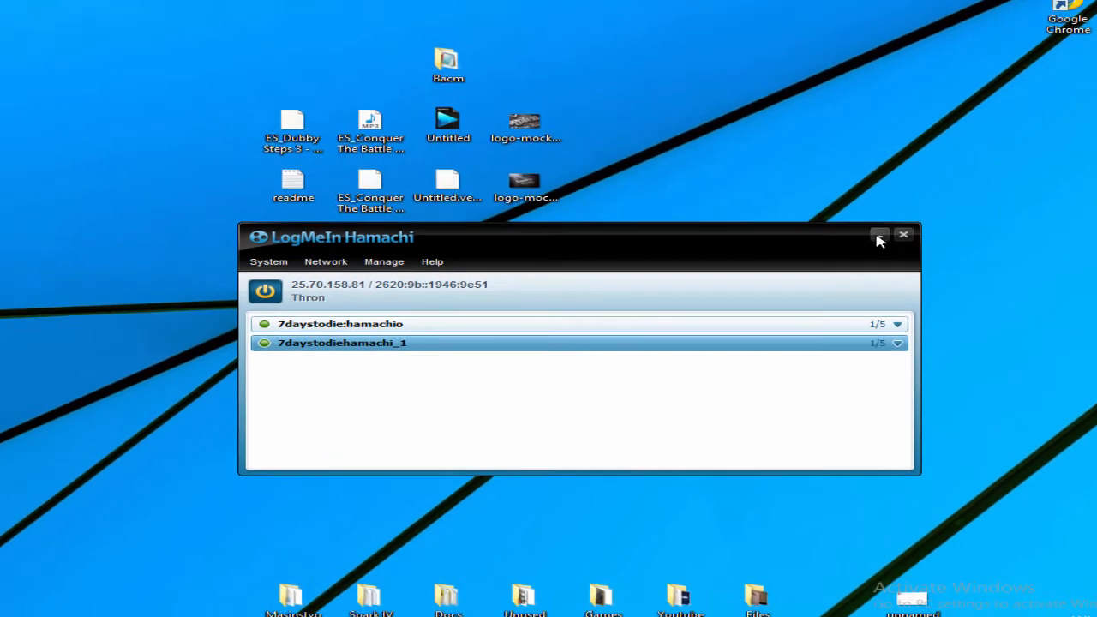
left_click(880, 234)
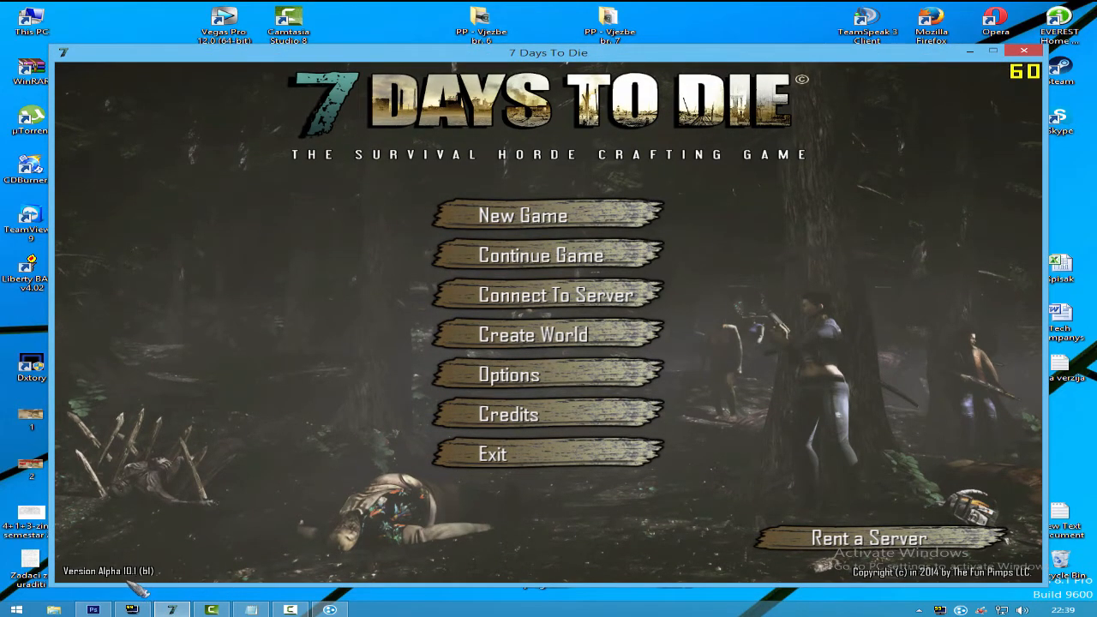
mouse_move(425, 184)
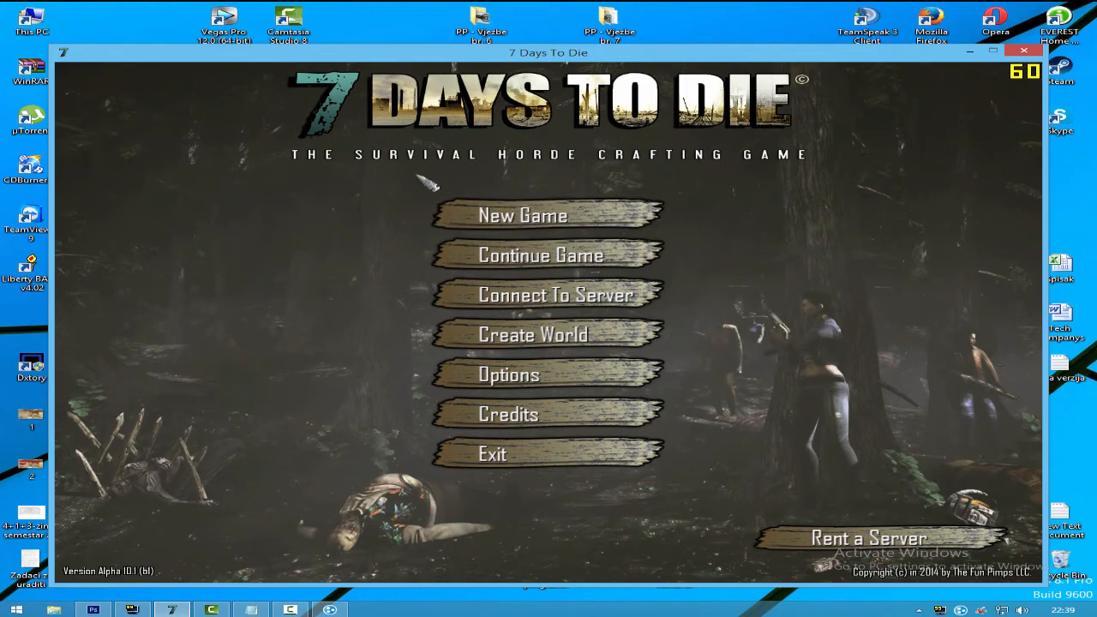
Step: Set up a new Survival MP game on Navezgane named lhamachigameYoutube
left_click(523, 215)
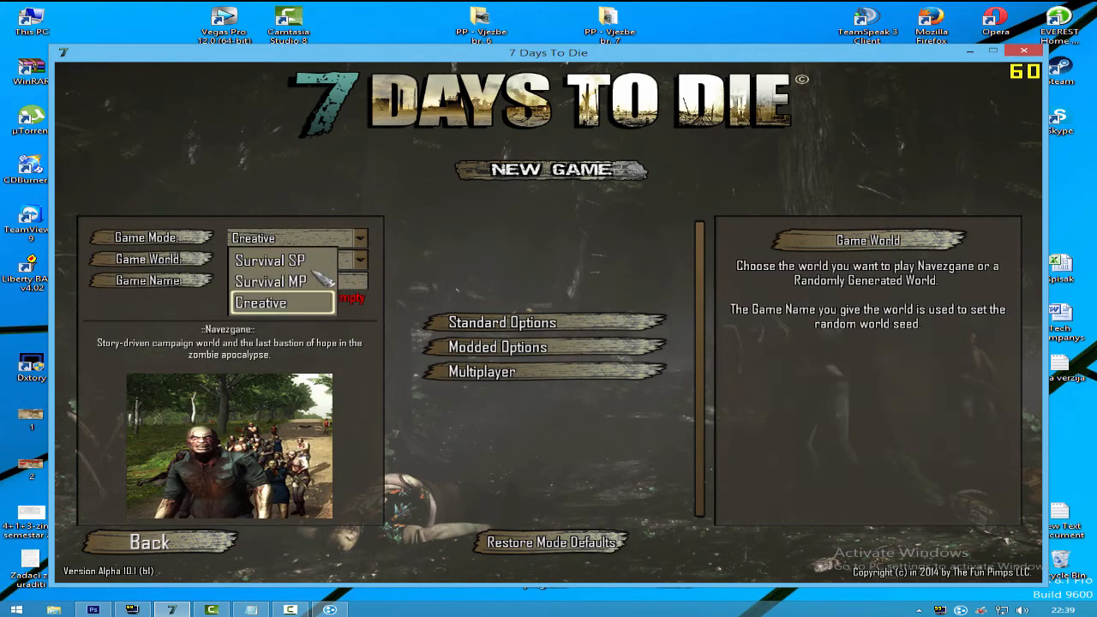
left_click(271, 281)
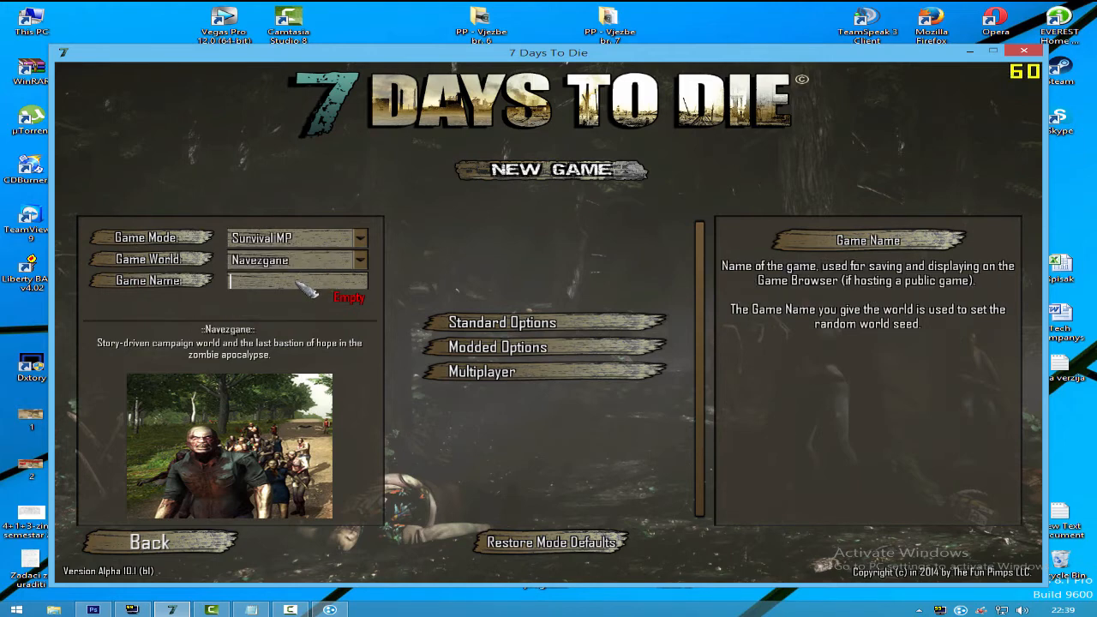
type("1")
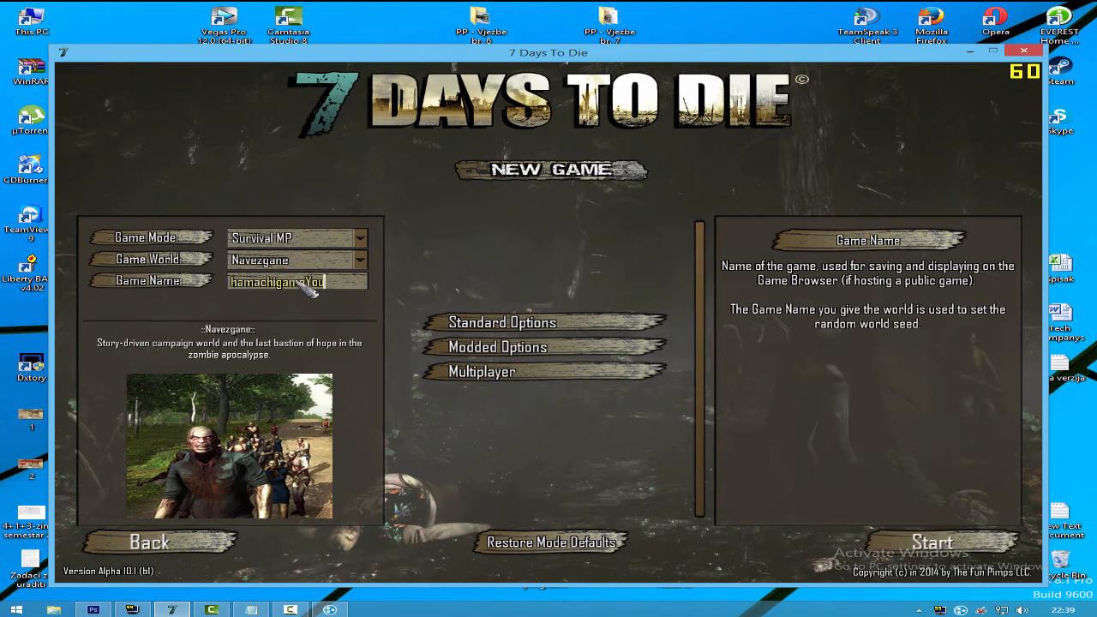
type("Youtube")
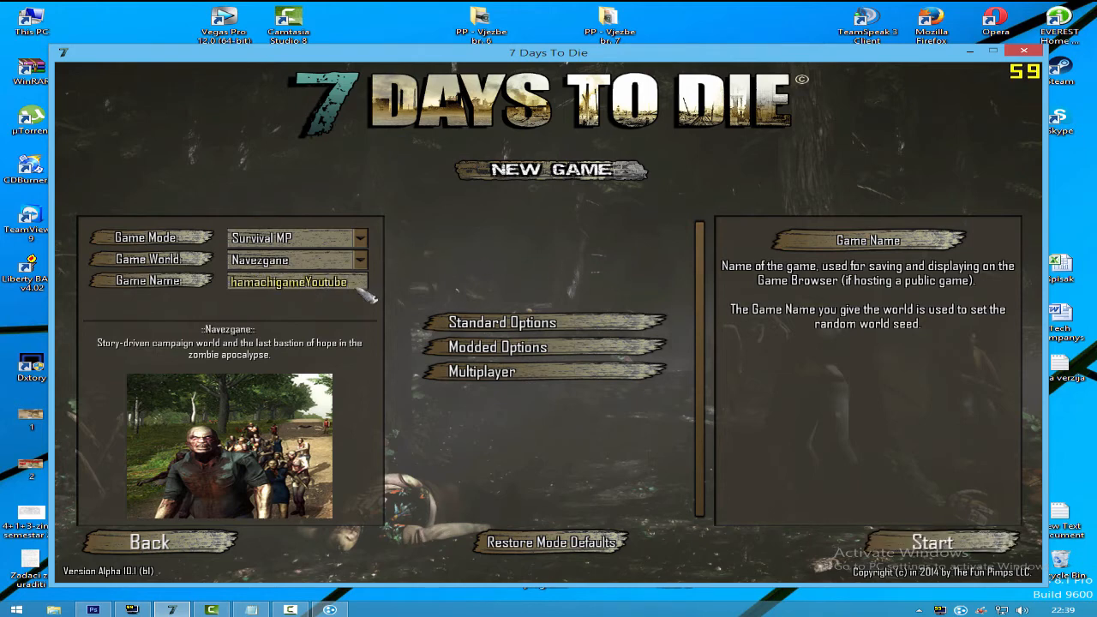
mouse_move(677, 265)
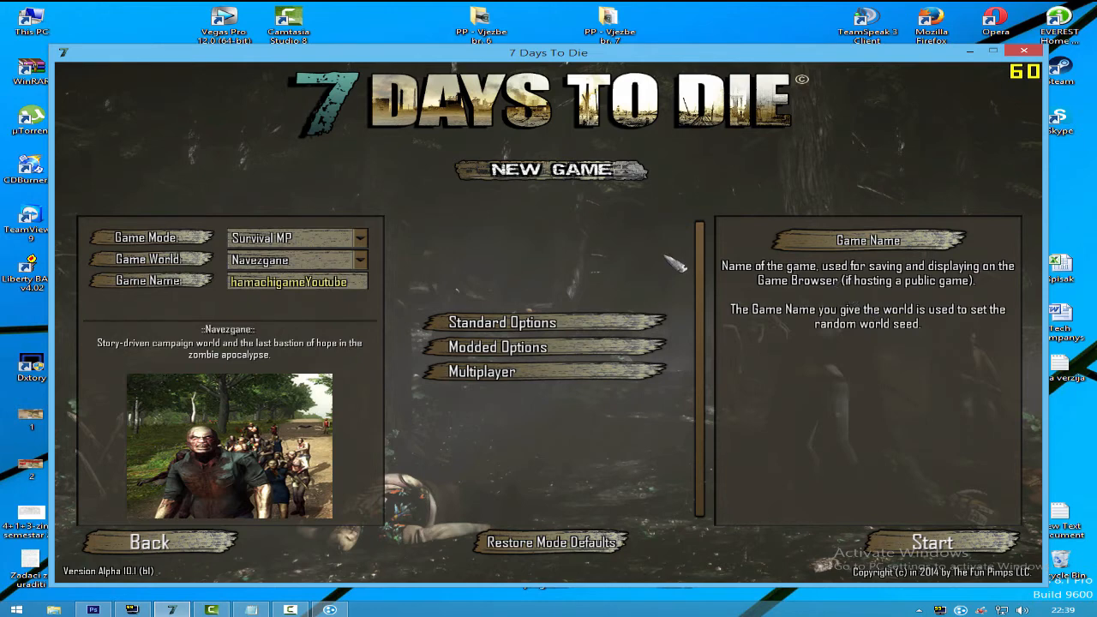
mouse_move(506, 343)
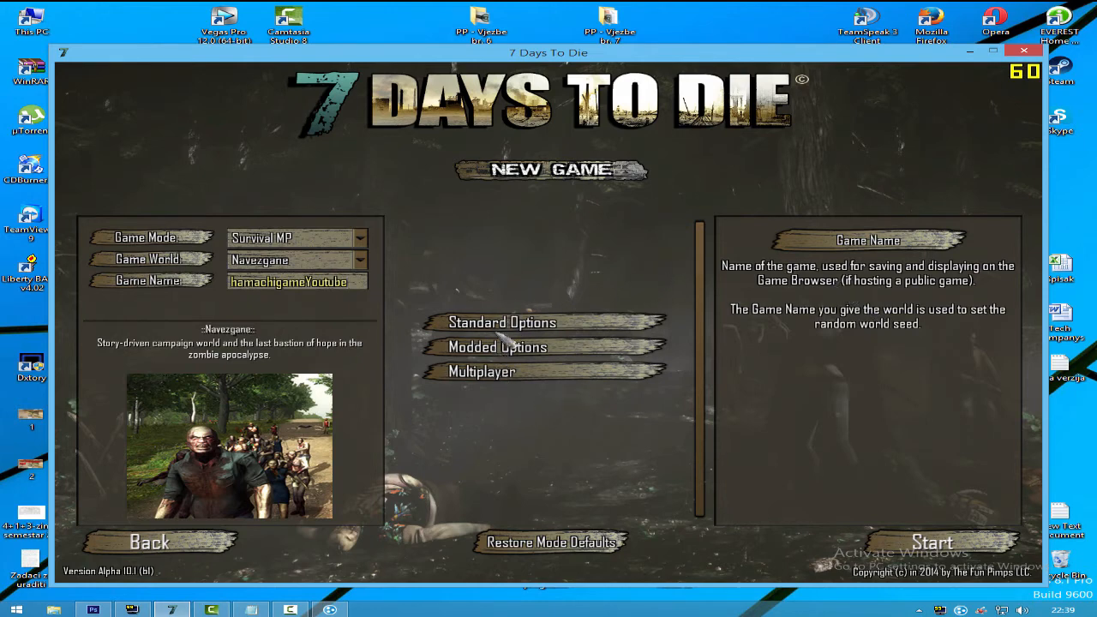
mouse_move(498, 370)
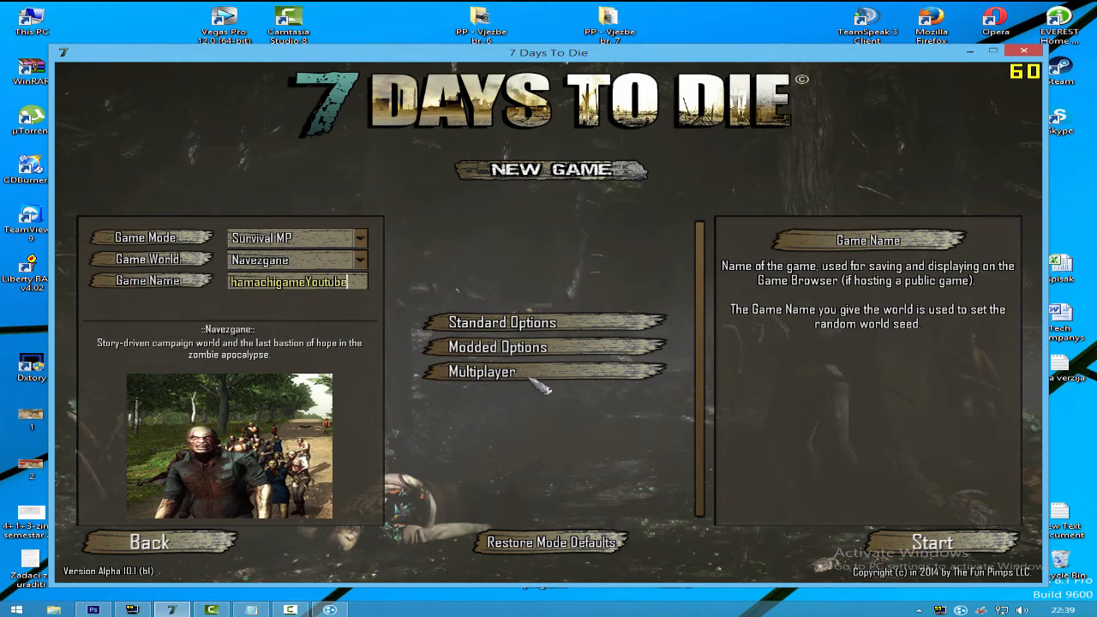
Step: Show the multiplayer options with game port 25000 and start the hosted game
left_click(482, 371)
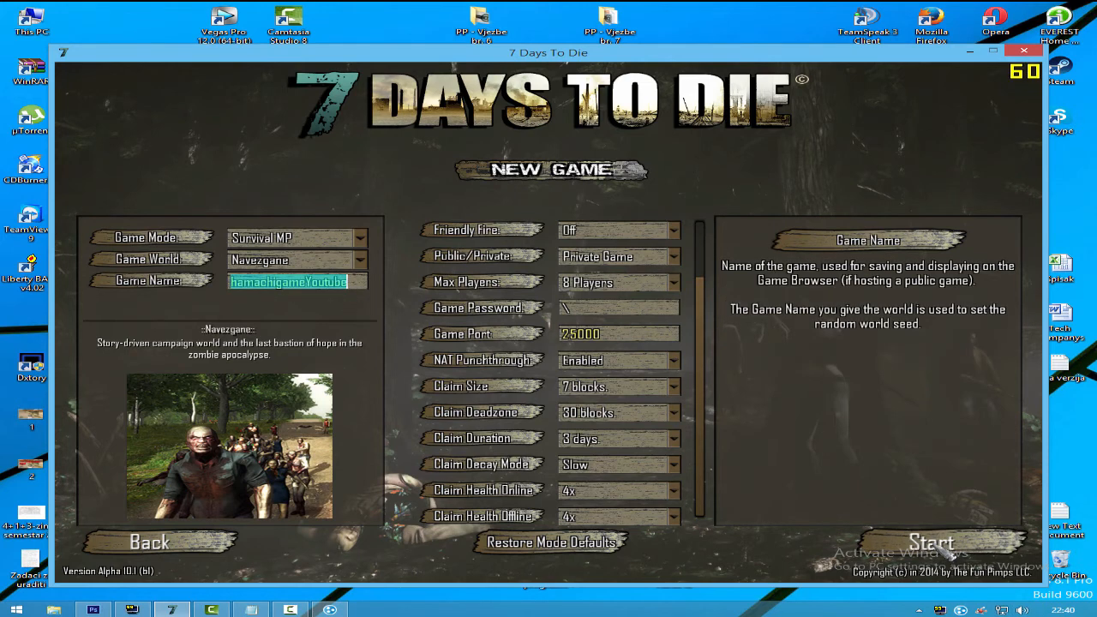
left_click(931, 542)
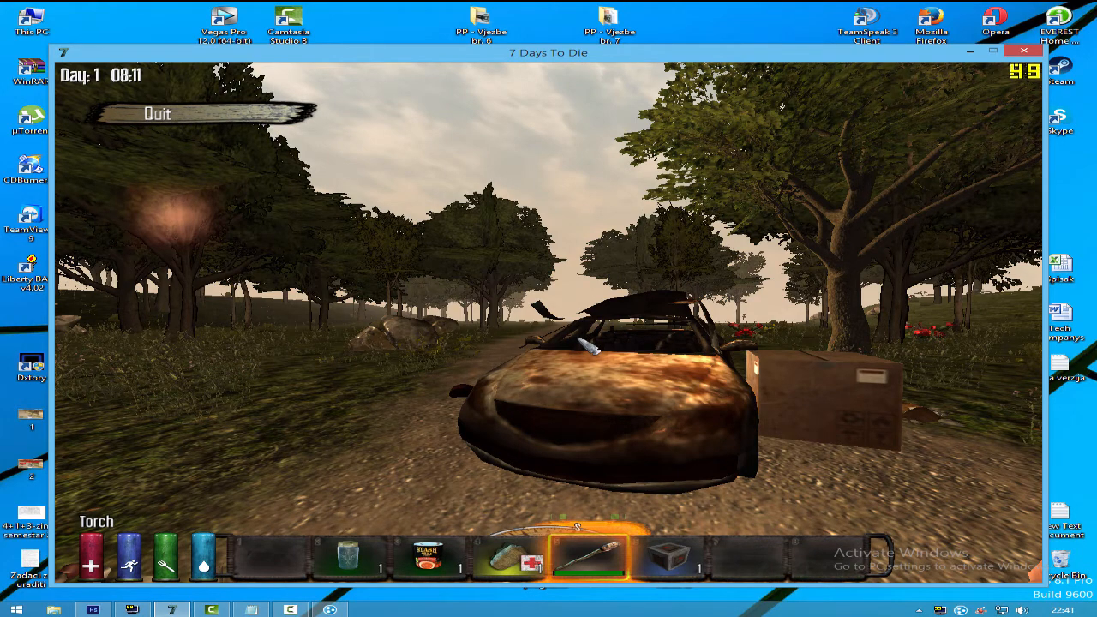
Step: Quit the loaded Navezgane session back to the 7 Days To Die main menu
left_click(158, 113)
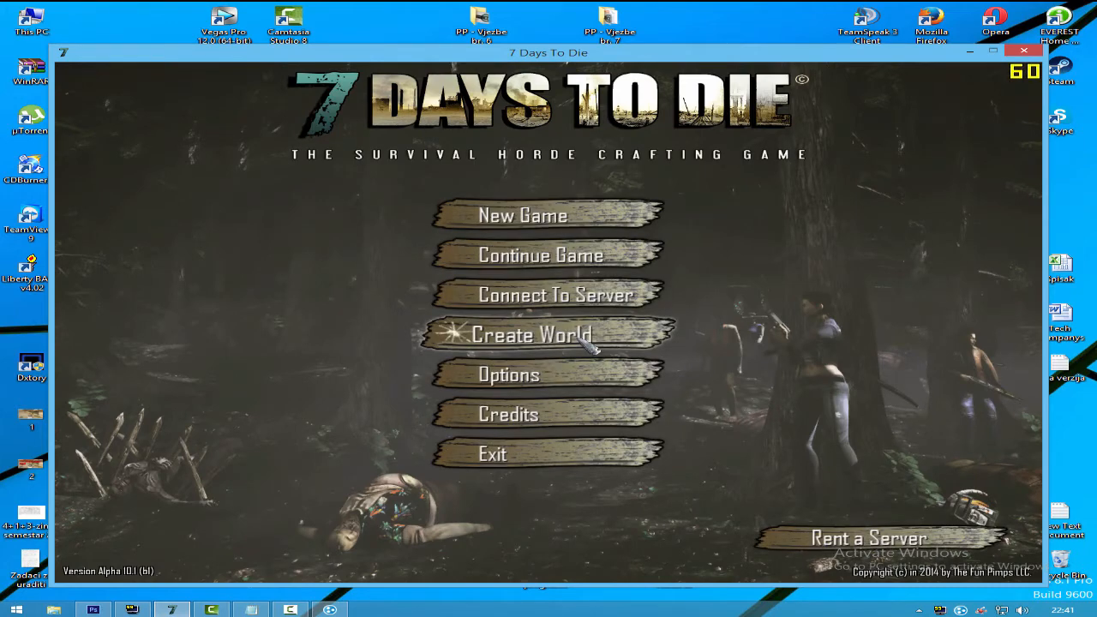
Step: Fill the server connect screen with Hamachi IP 25.70.158.81 from Notepad and port 25000
left_click(531, 335)
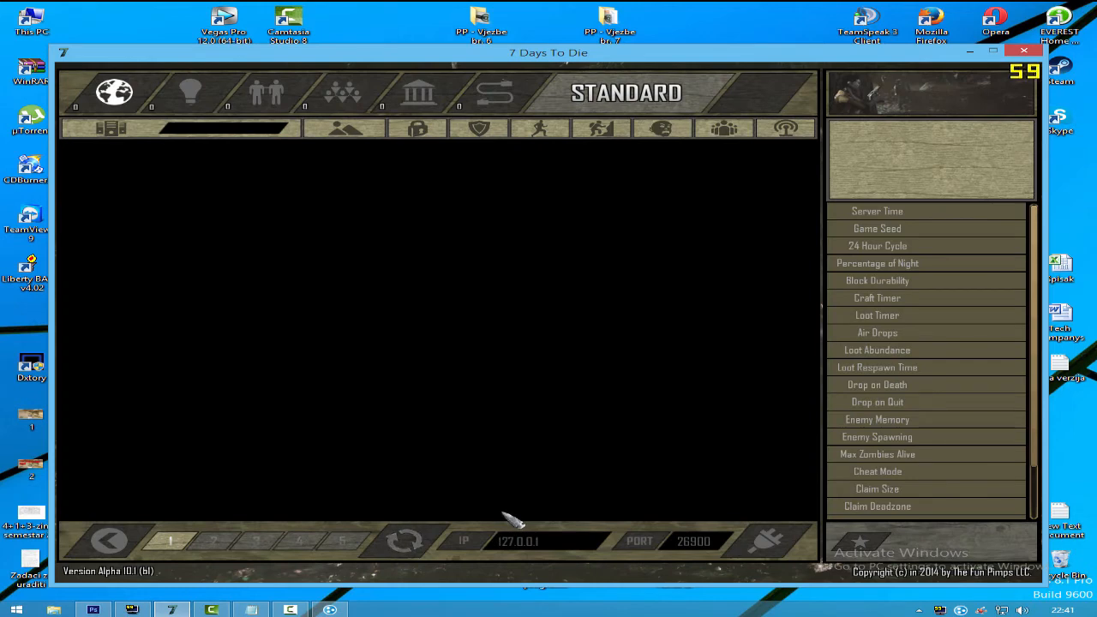
left_click(519, 541)
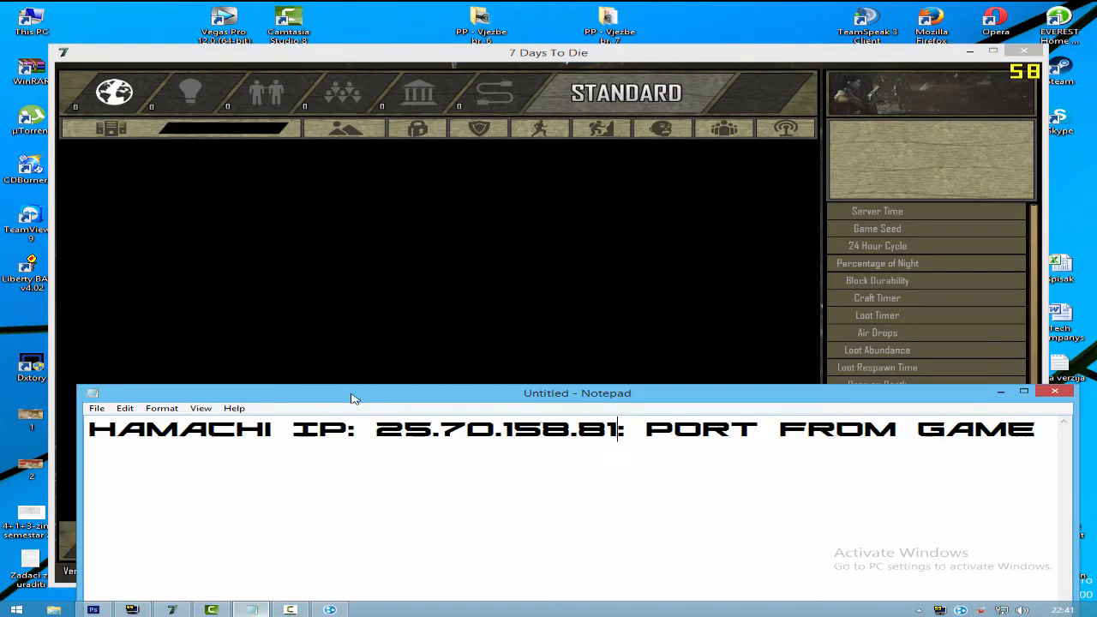
double_click(489, 430)
type("2")
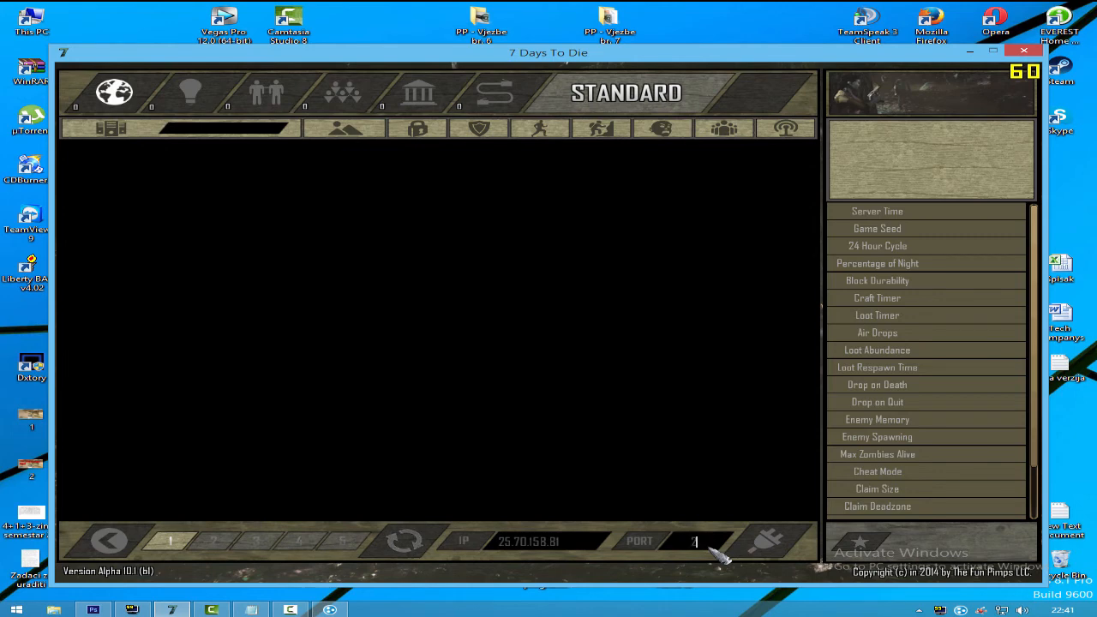
type("5000")
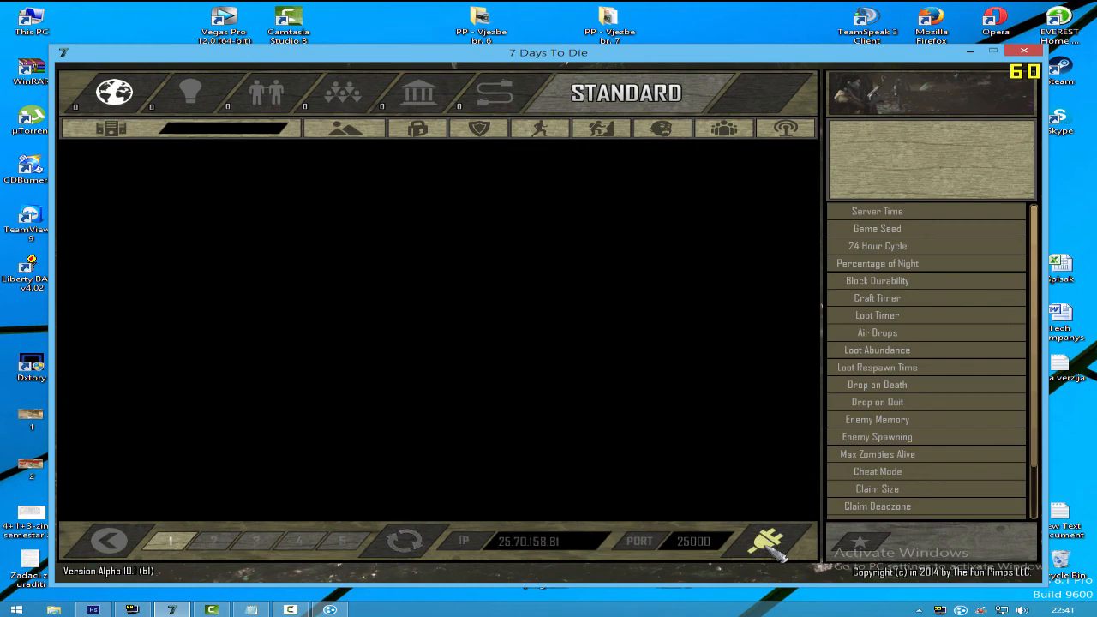
mouse_move(753, 410)
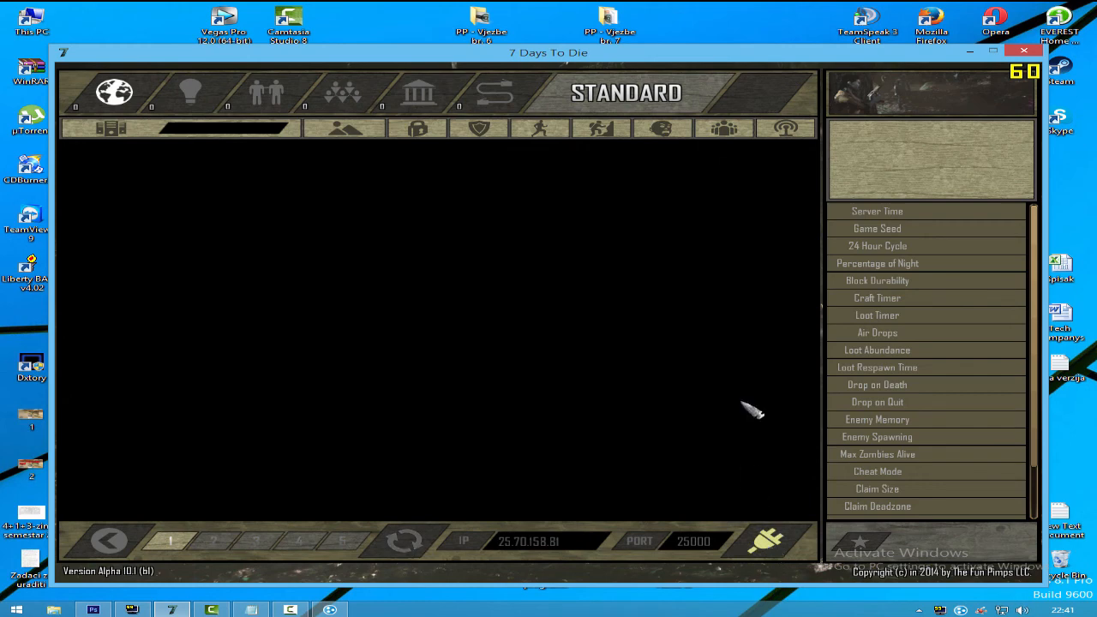